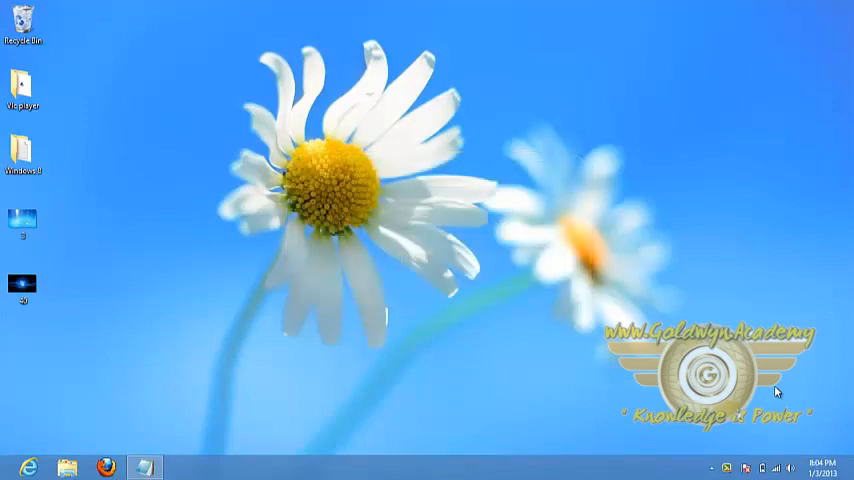
pyautogui.moveTo(60, 413)
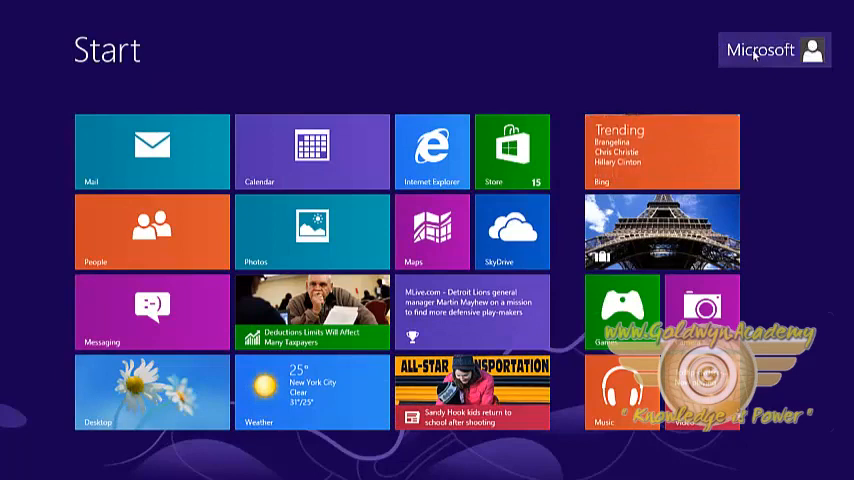
pyautogui.moveTo(725, 24)
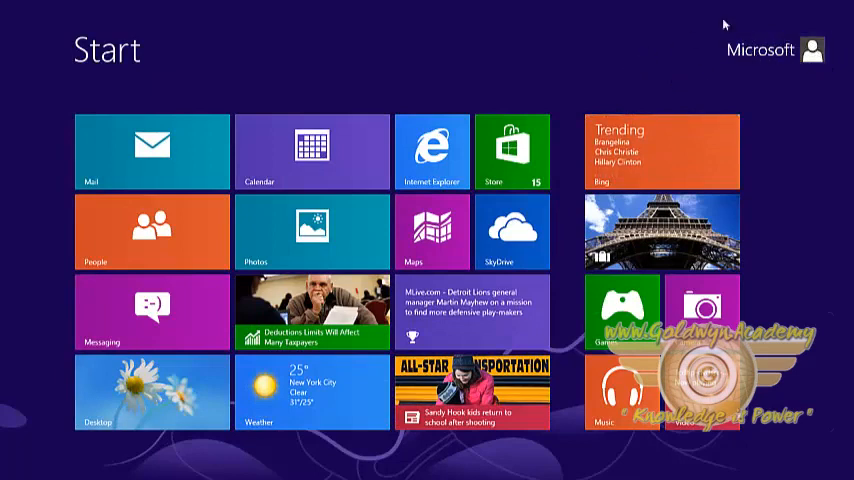
pyautogui.moveTo(744, 63)
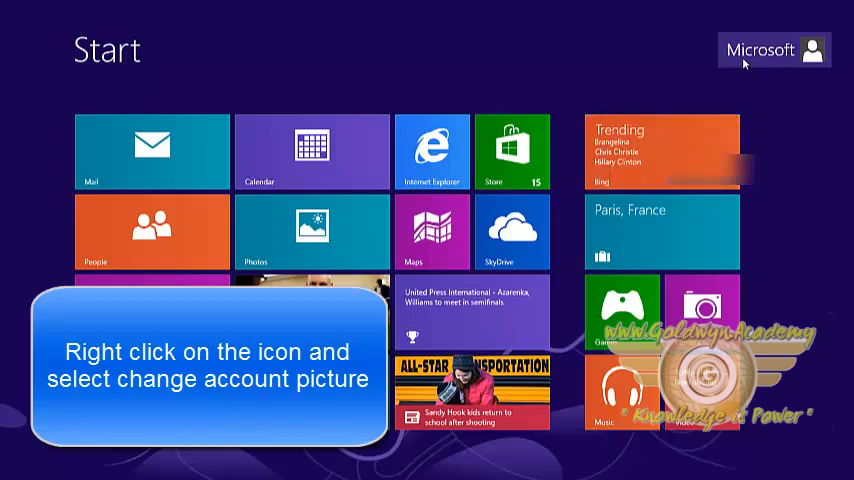
# Open Change account picture from the account name on the Start screen
pyautogui.click(811, 50)
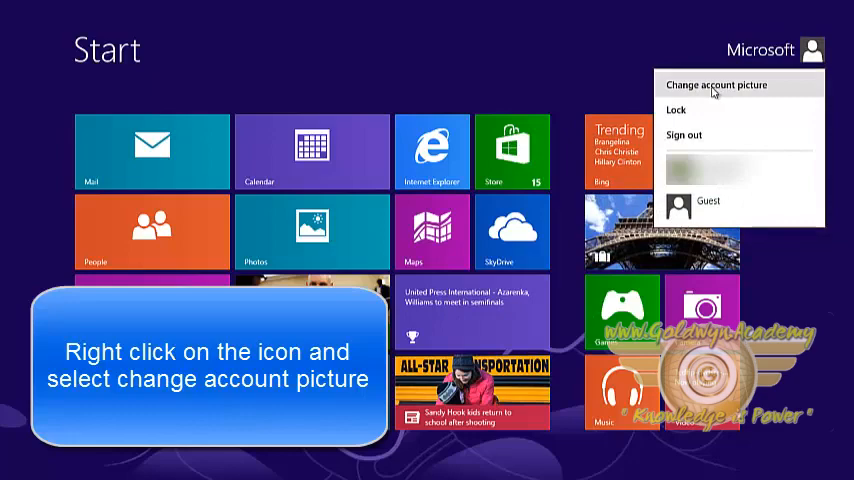
pyautogui.click(716, 85)
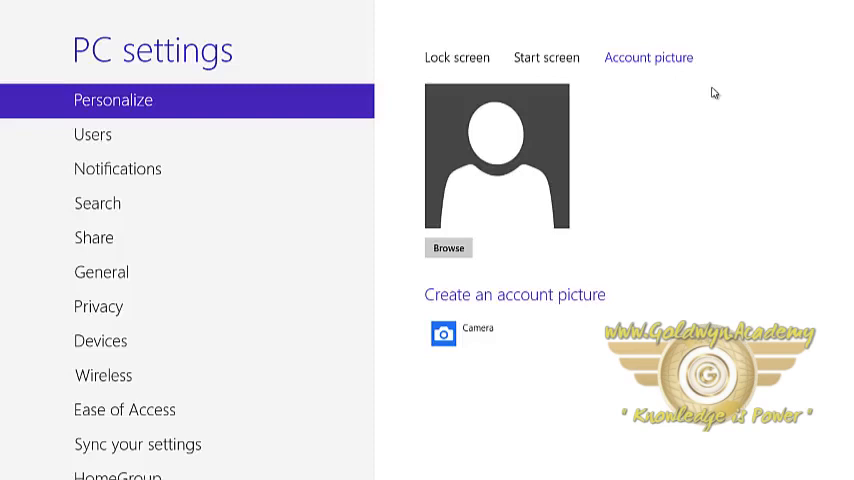
pyautogui.moveTo(415, 247)
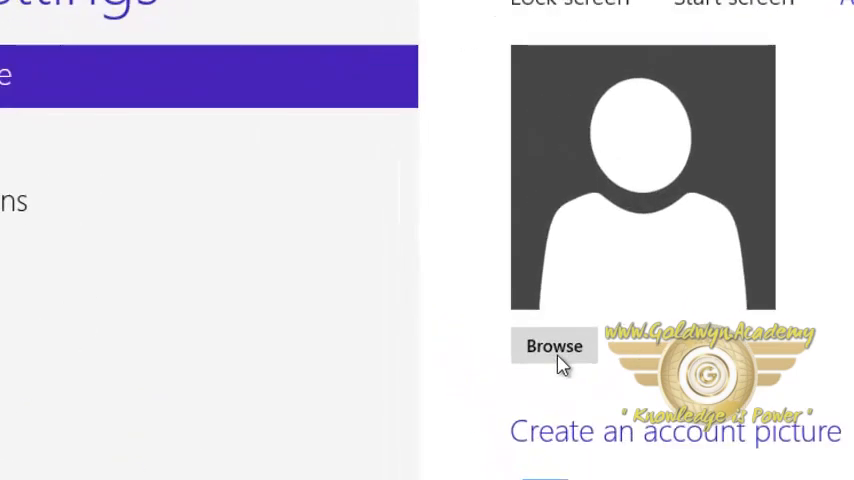
# Set the blue Windows 7 image from the Desktop folder as the account picture
pyautogui.click(554, 345)
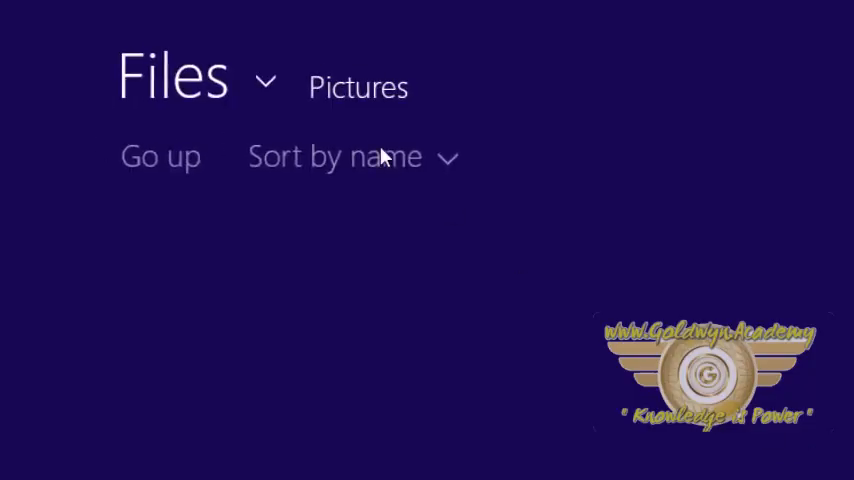
pyautogui.click(357, 87)
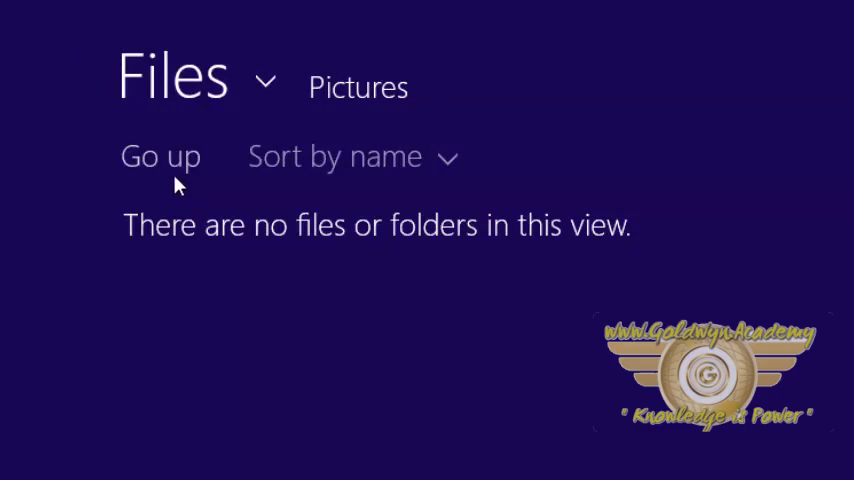
pyautogui.click(160, 156)
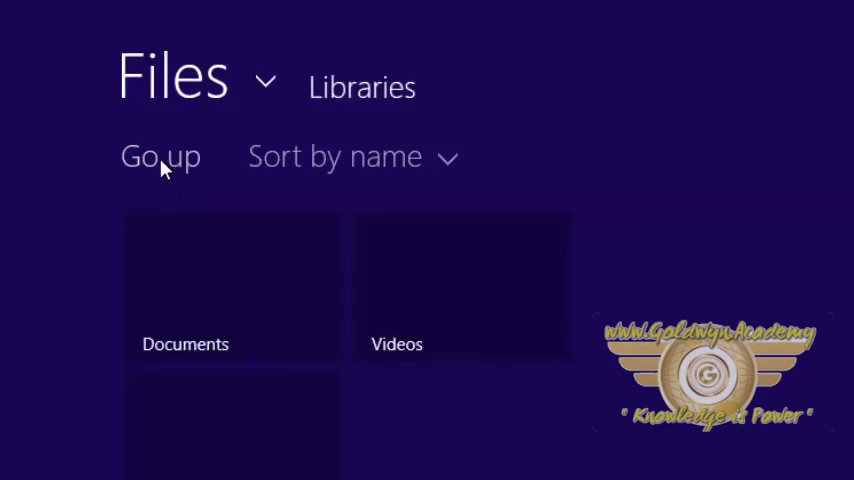
pyautogui.click(160, 156)
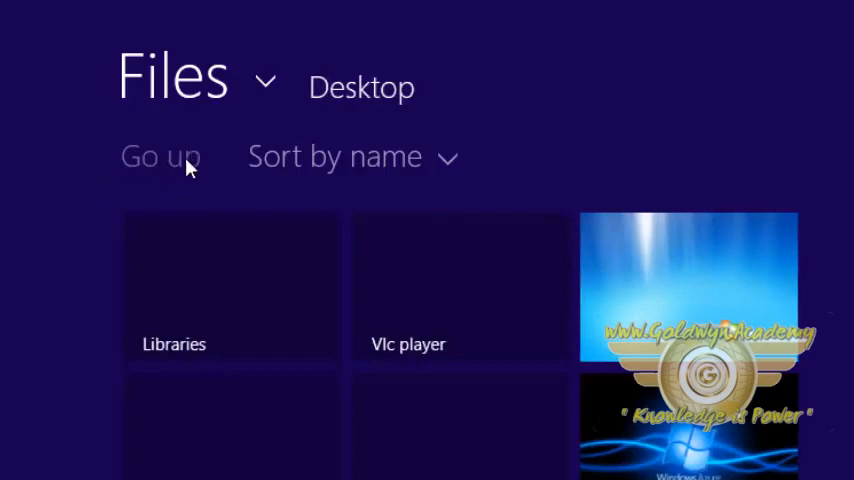
pyautogui.moveTo(247, 110)
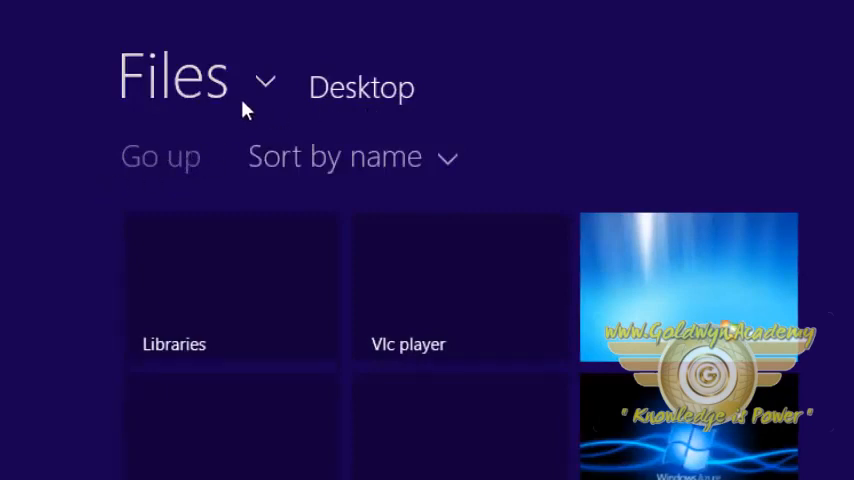
pyautogui.moveTo(425, 82)
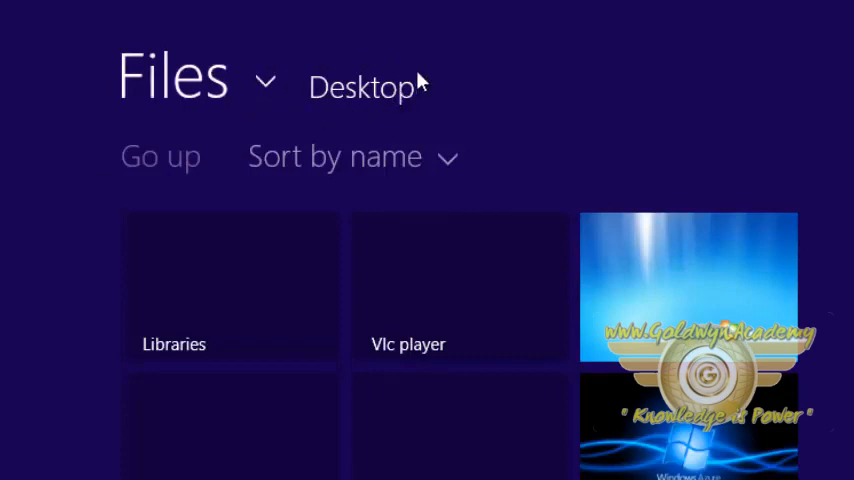
pyautogui.moveTo(445, 105)
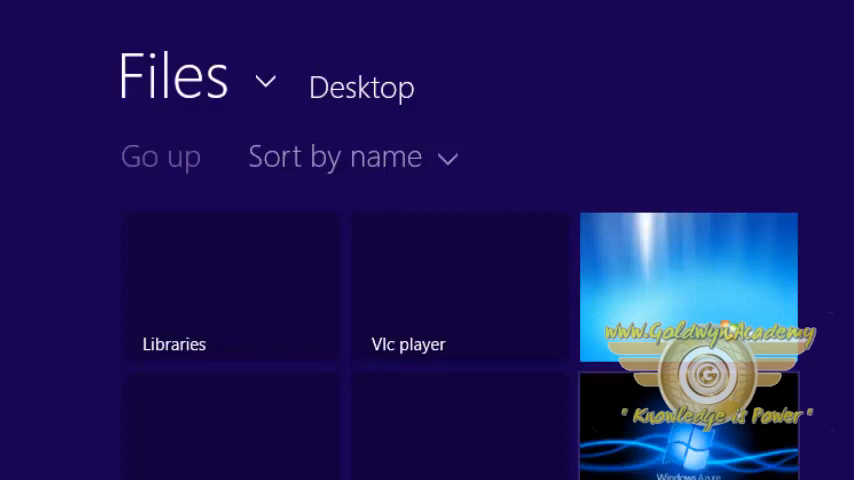
pyautogui.moveTo(700, 313)
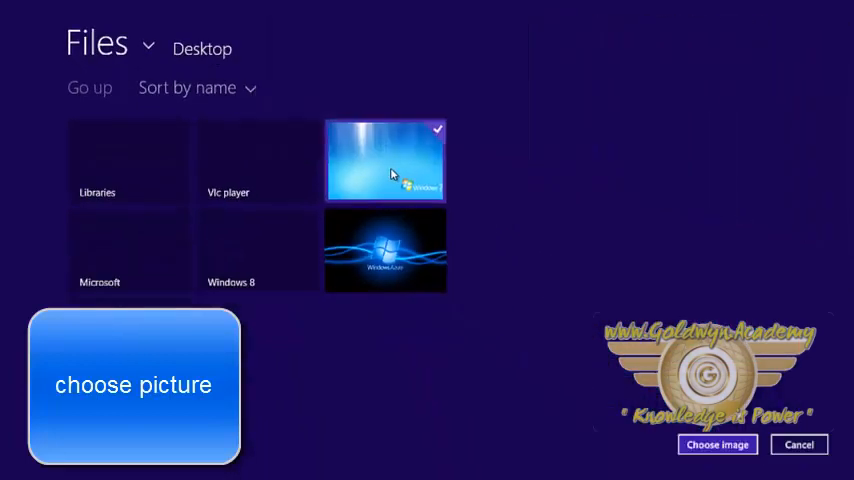
pyautogui.moveTo(717, 444)
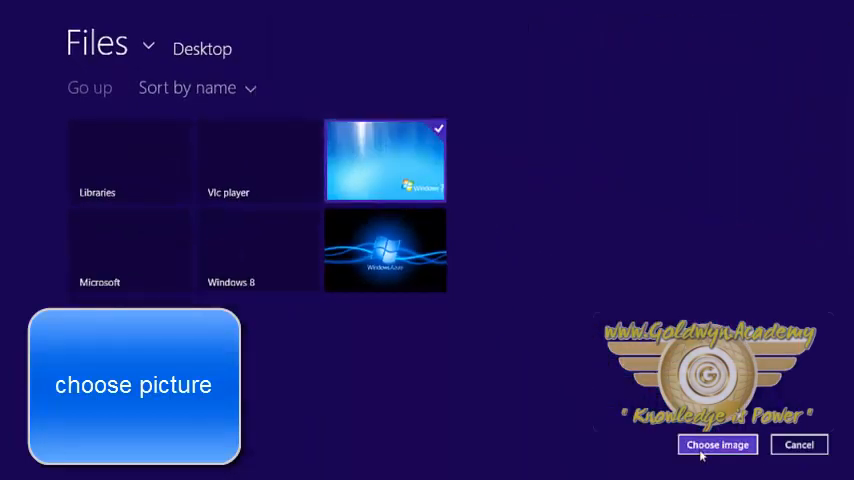
pyautogui.click(717, 444)
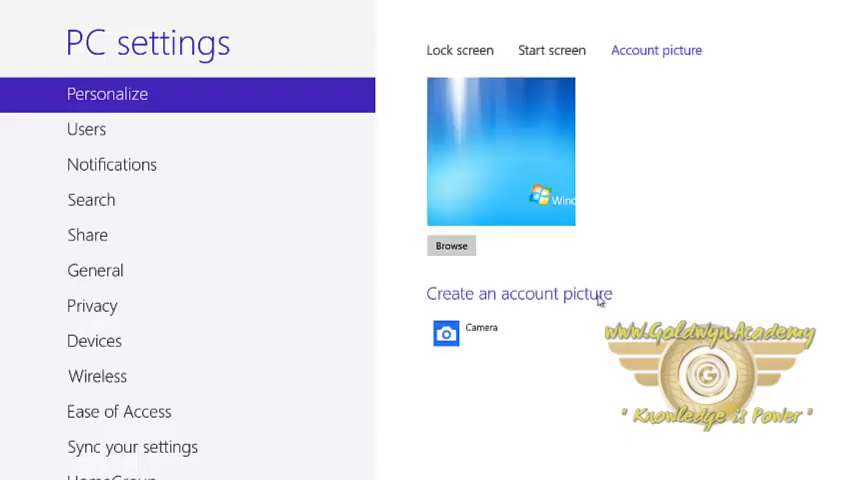
pyautogui.moveTo(483, 180)
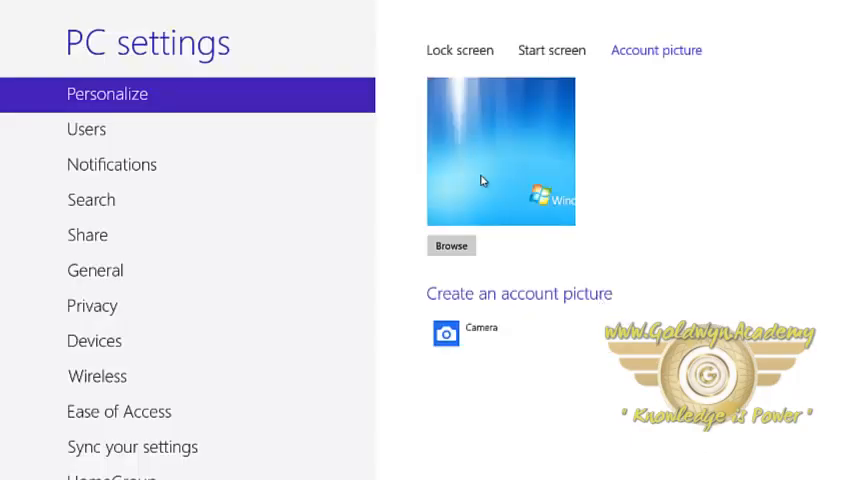
pyautogui.moveTo(478, 62)
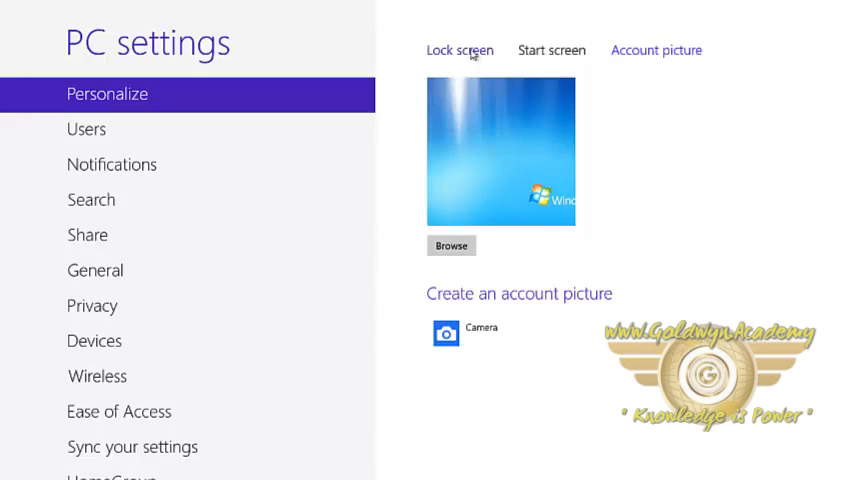
# Preview the honeycomb, tunnel and piano lock screen images, settling on piano keys
pyautogui.click(459, 50)
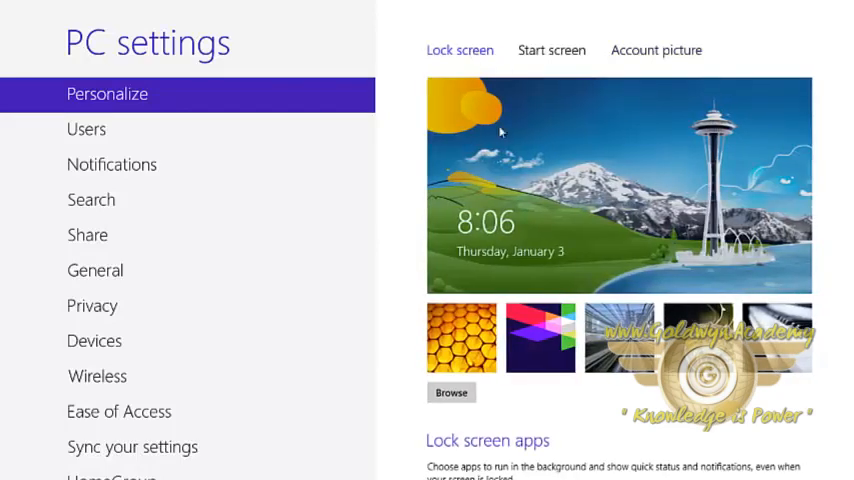
pyautogui.moveTo(480, 167)
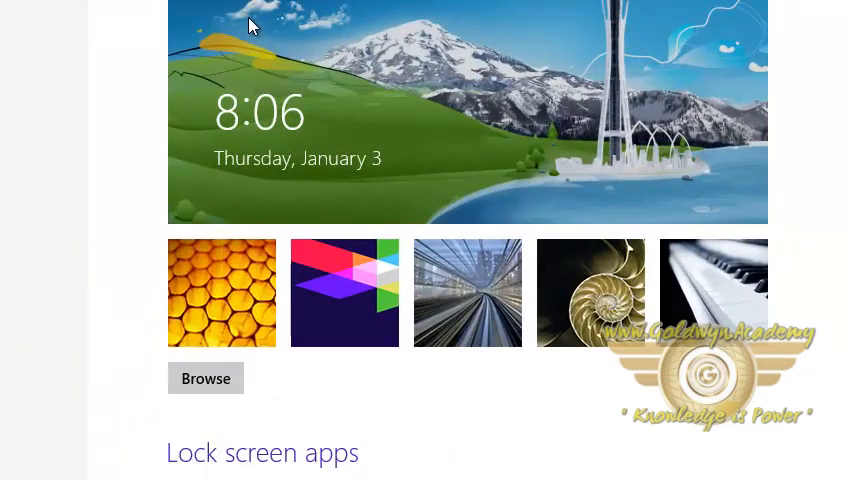
pyautogui.click(221, 292)
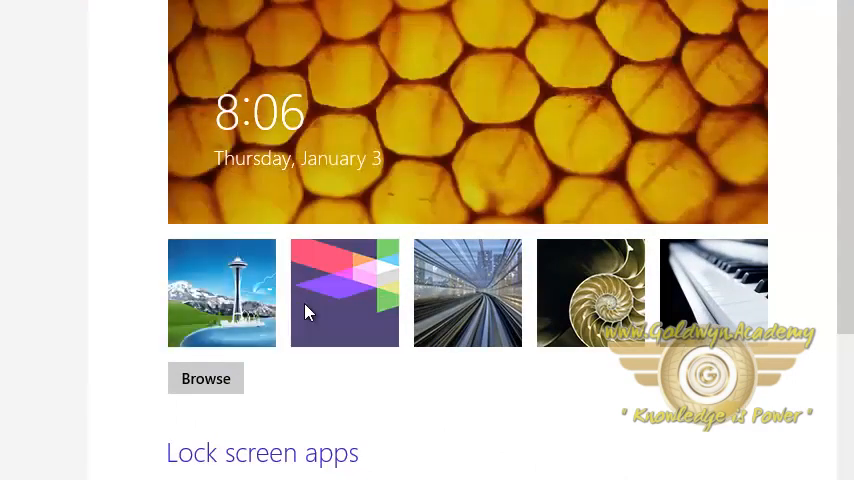
pyautogui.click(467, 293)
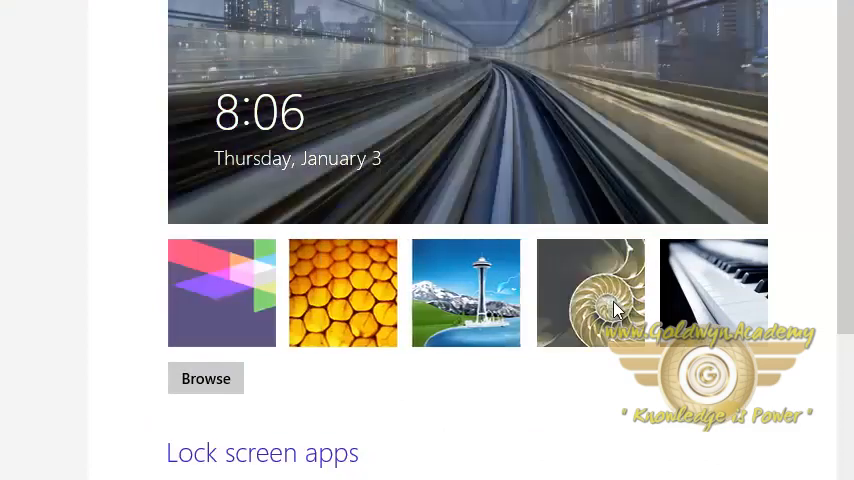
pyautogui.click(713, 293)
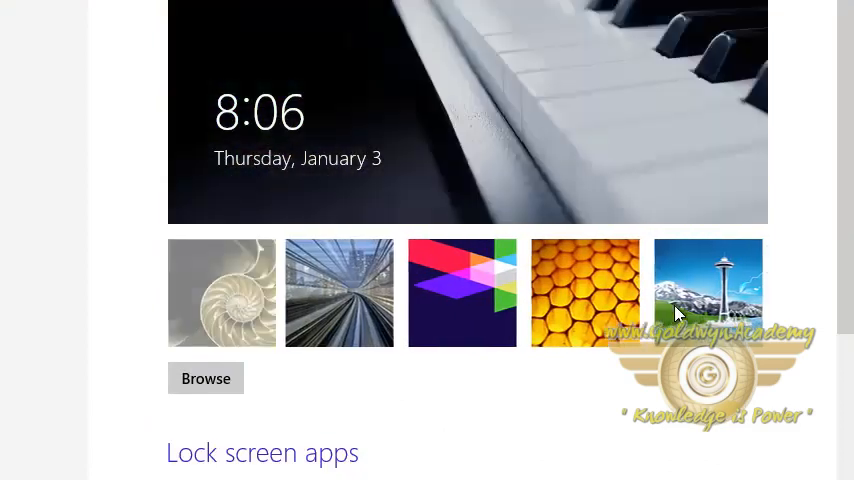
pyautogui.click(585, 292)
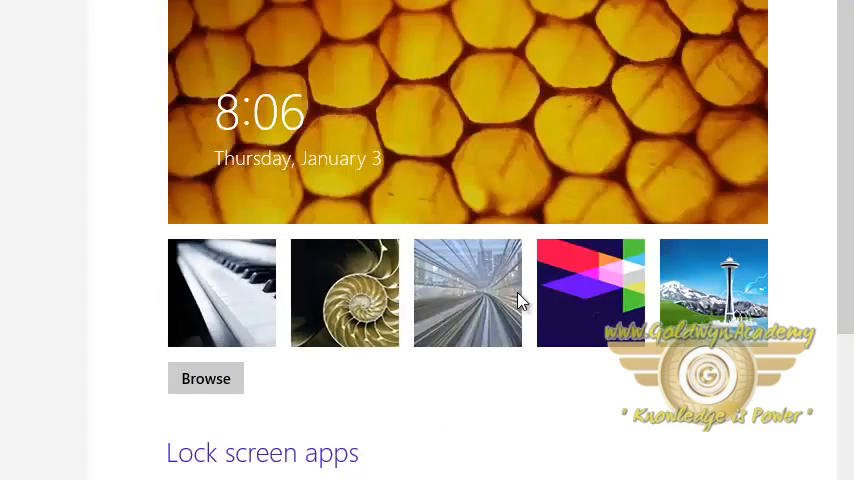
pyautogui.click(221, 292)
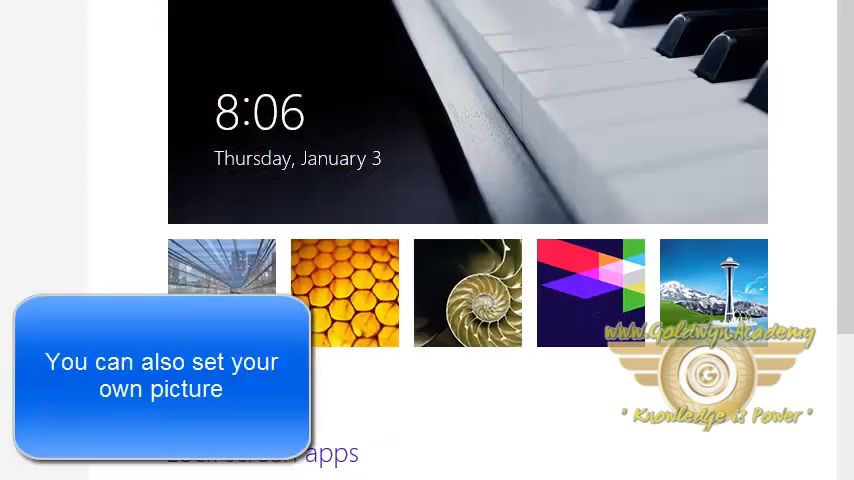
pyautogui.scroll(-3)
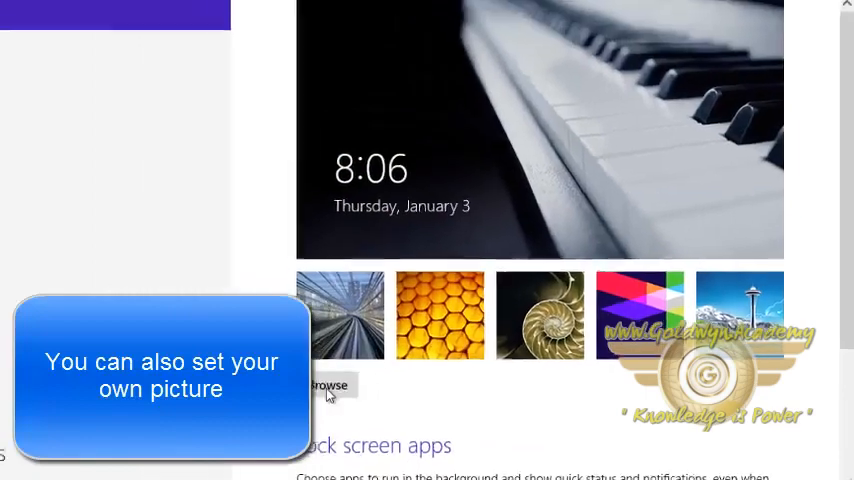
# Set the Windows Azure image from the Desktop folder as the lock screen picture
pyautogui.click(329, 385)
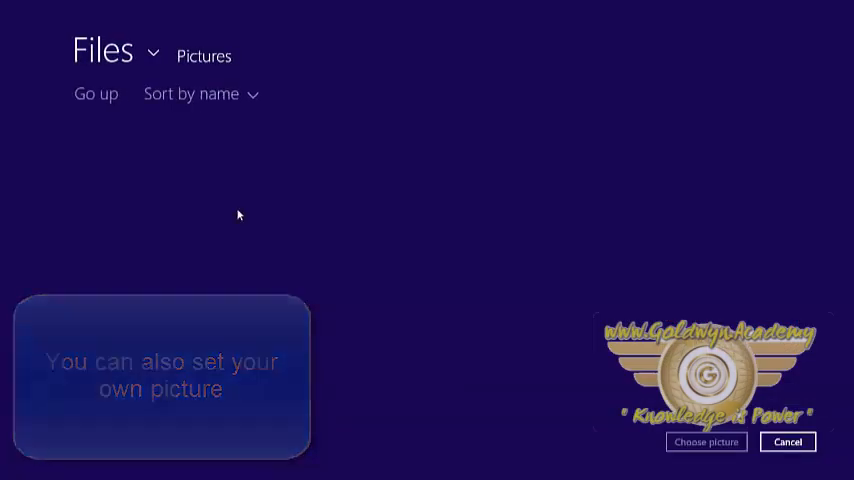
pyautogui.click(96, 93)
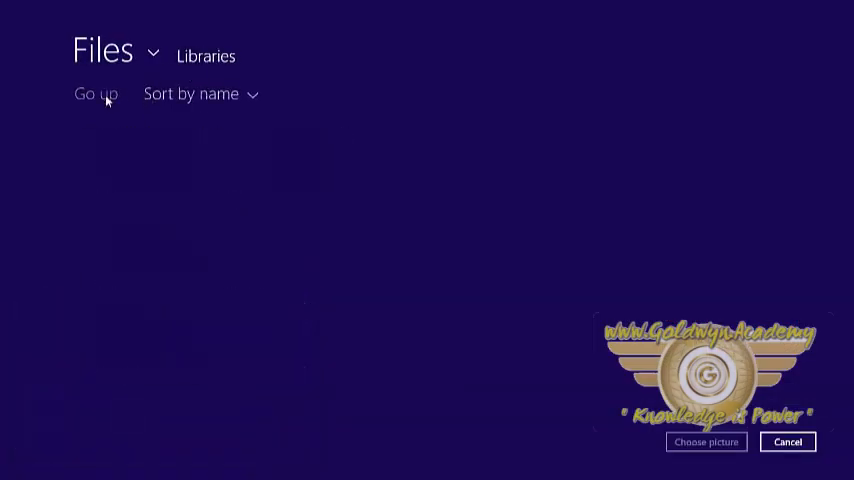
pyautogui.click(95, 93)
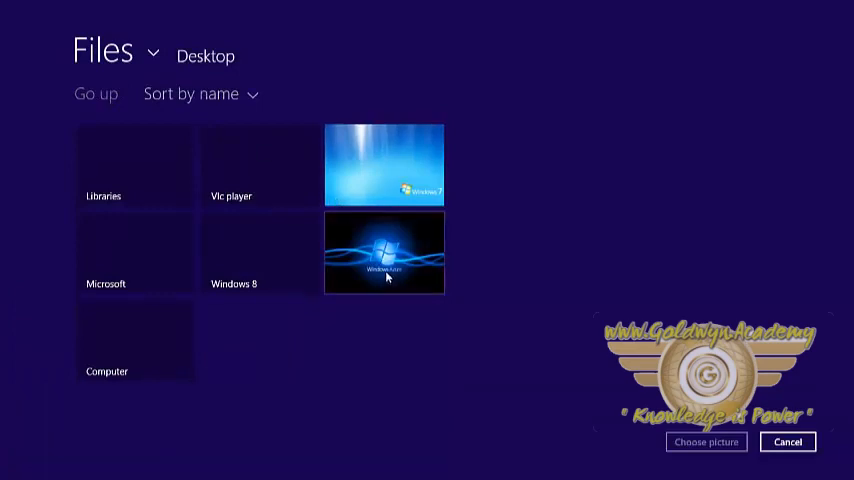
pyautogui.click(384, 252)
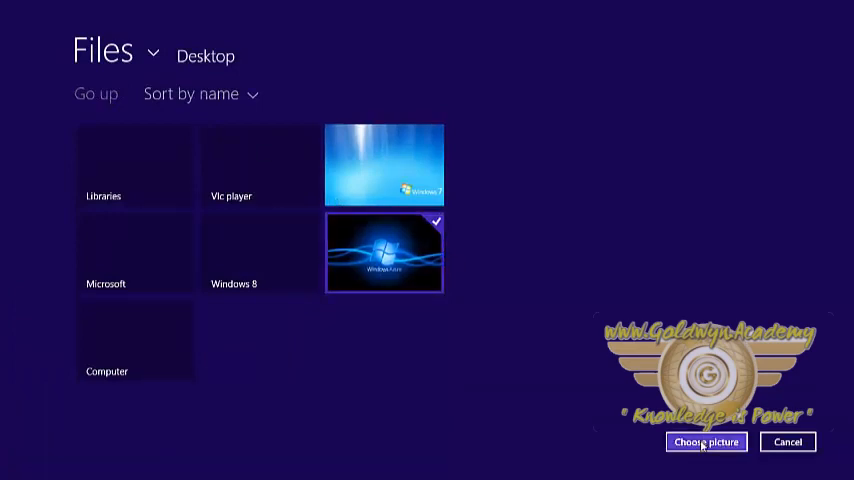
pyautogui.click(705, 442)
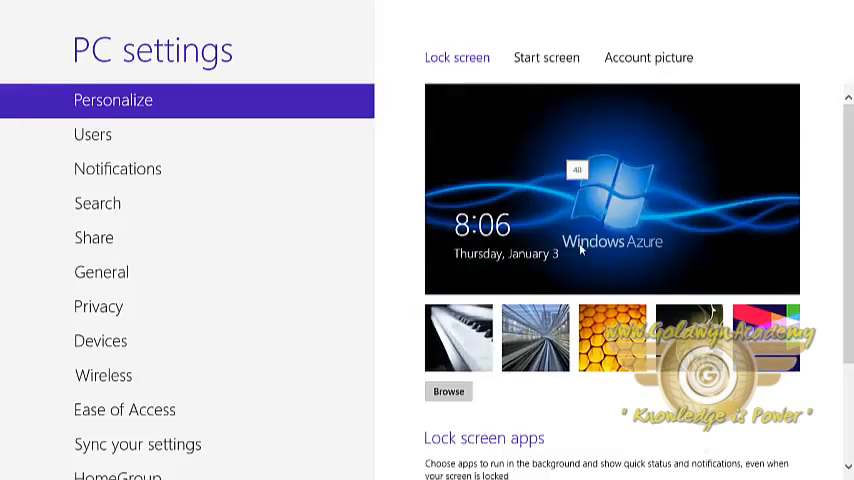
pyautogui.moveTo(528, 235)
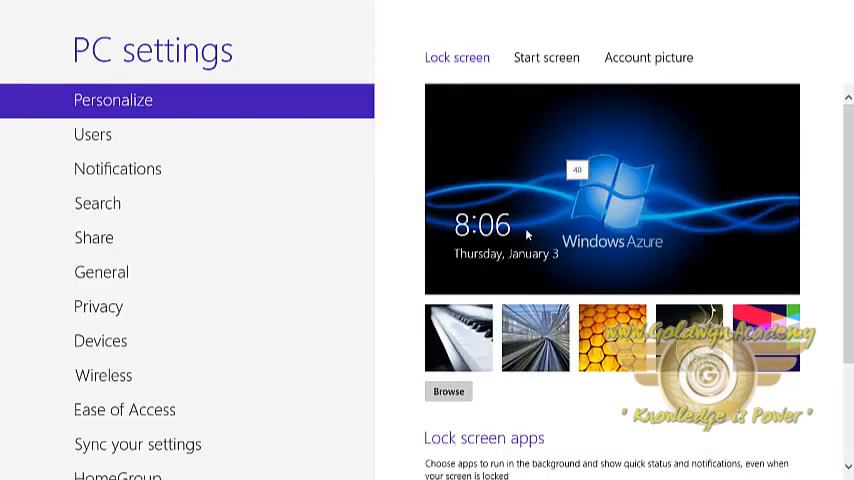
pyautogui.scroll(-3)
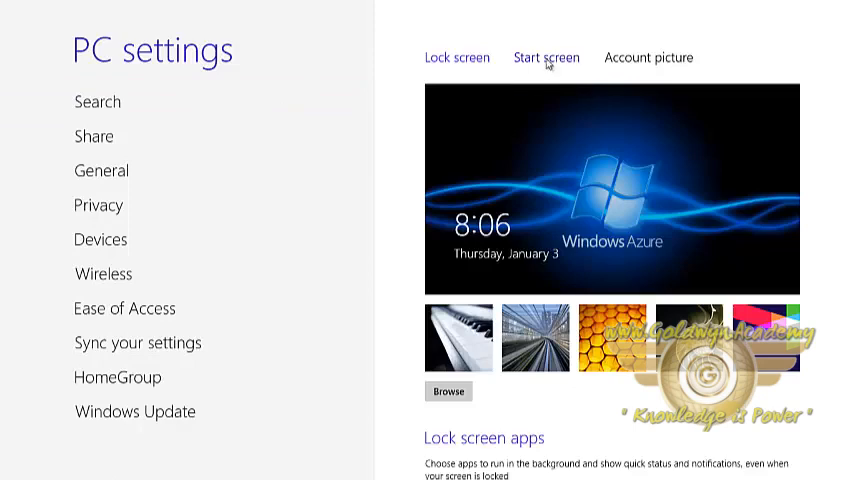
# Choose the orange leaf Start screen pattern, check it on Start, then go to the desktop
pyautogui.click(545, 57)
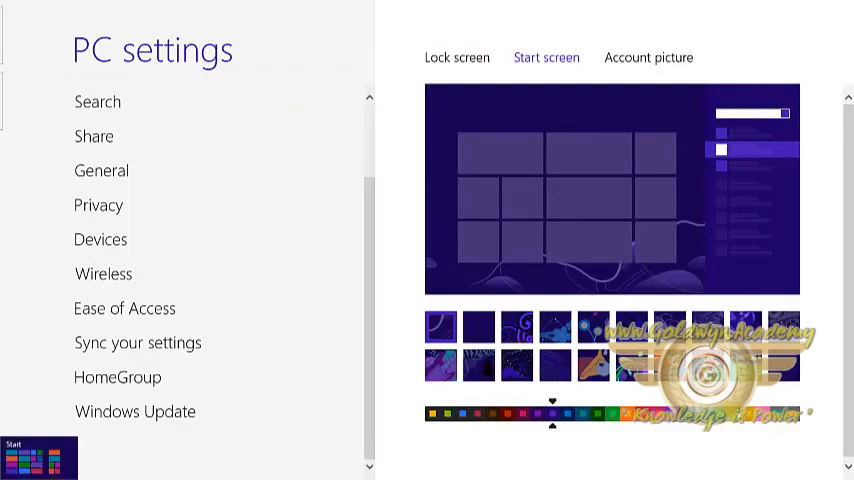
pyautogui.click(37, 455)
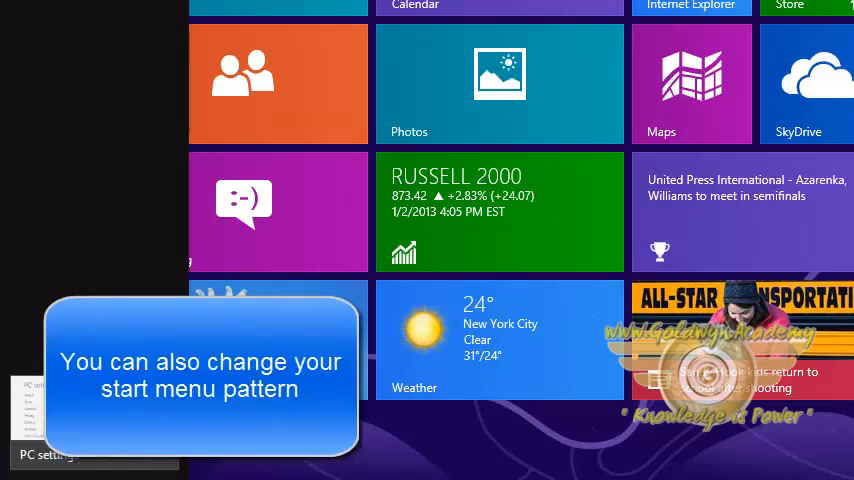
pyautogui.click(45, 455)
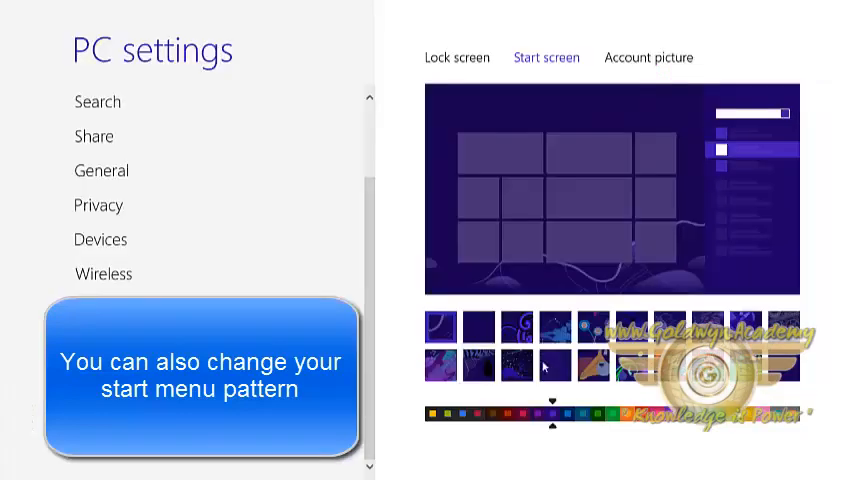
pyautogui.click(555, 365)
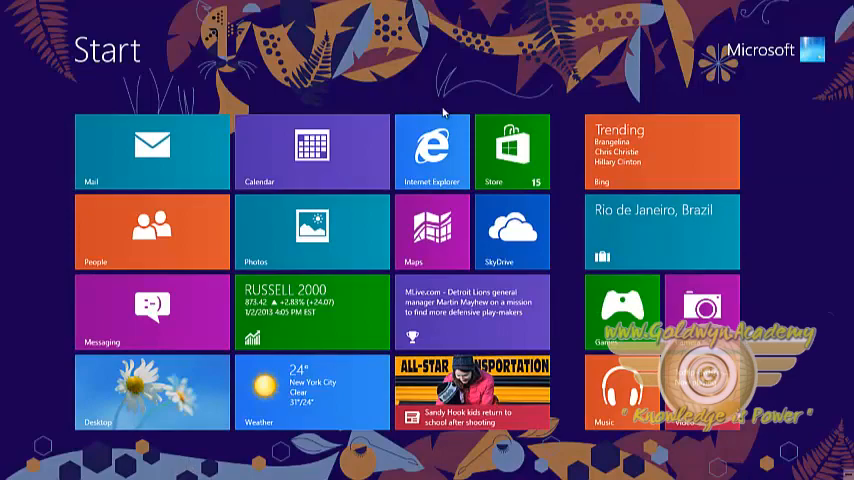
pyautogui.click(152, 390)
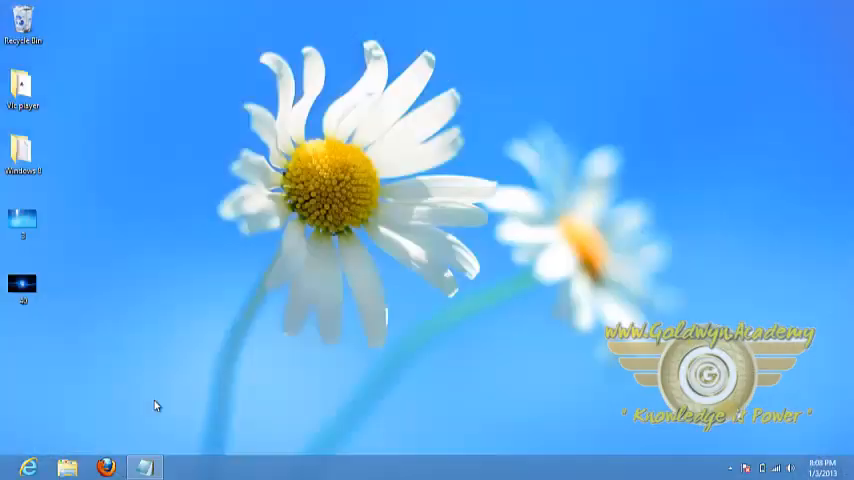